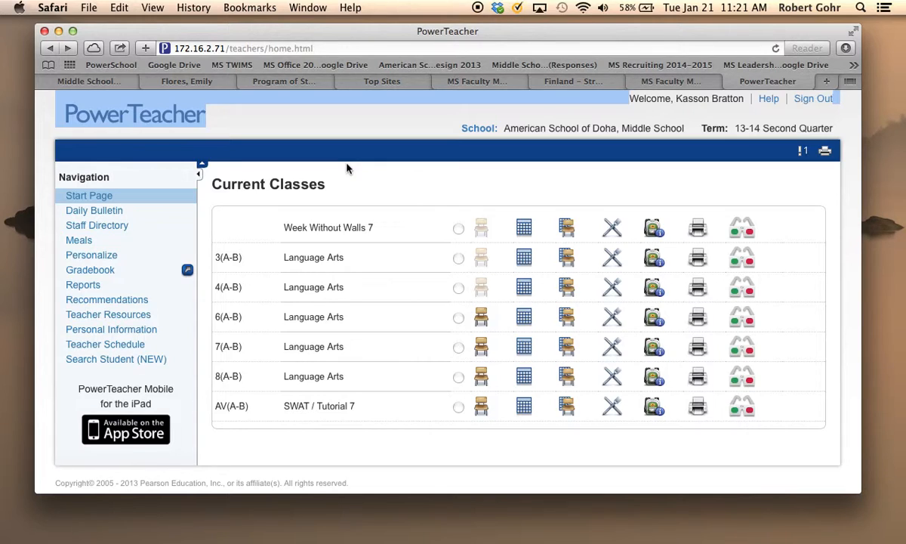
mouse_move(408, 173)
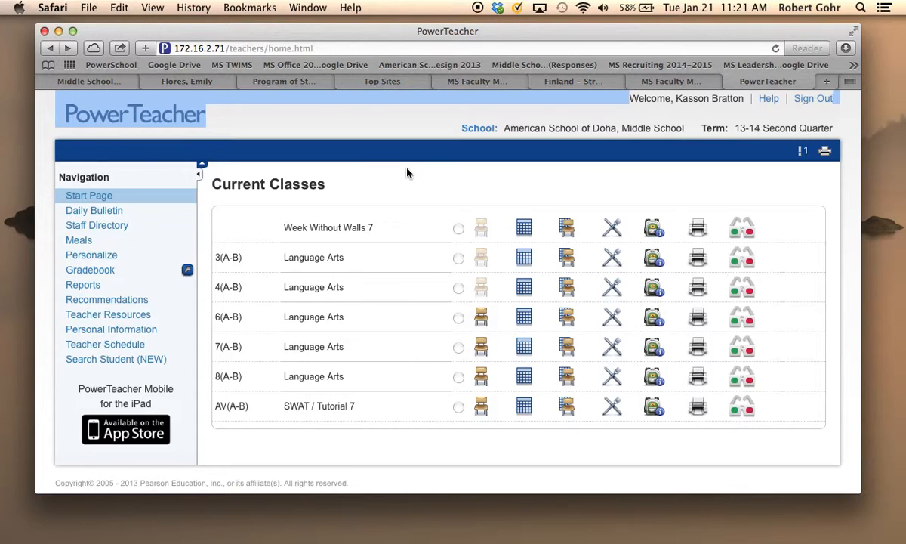
mouse_move(459, 214)
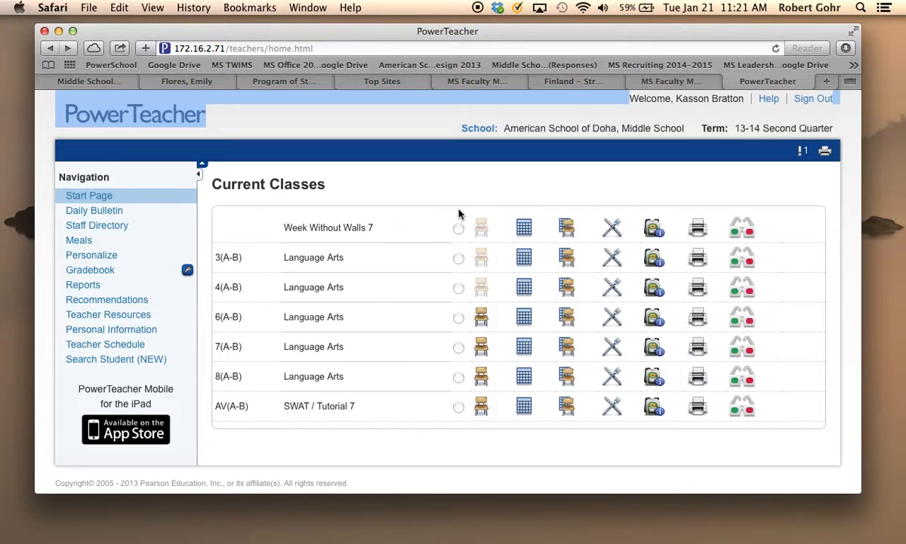
mouse_move(656, 262)
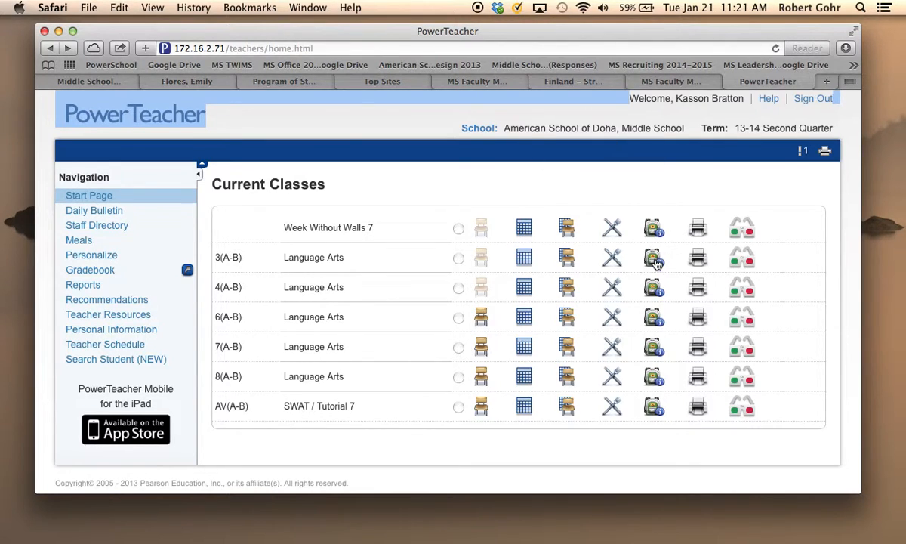
Open the Student Information page for the 3(A-B) Language Arts class from Current Classes.
left_click(654, 257)
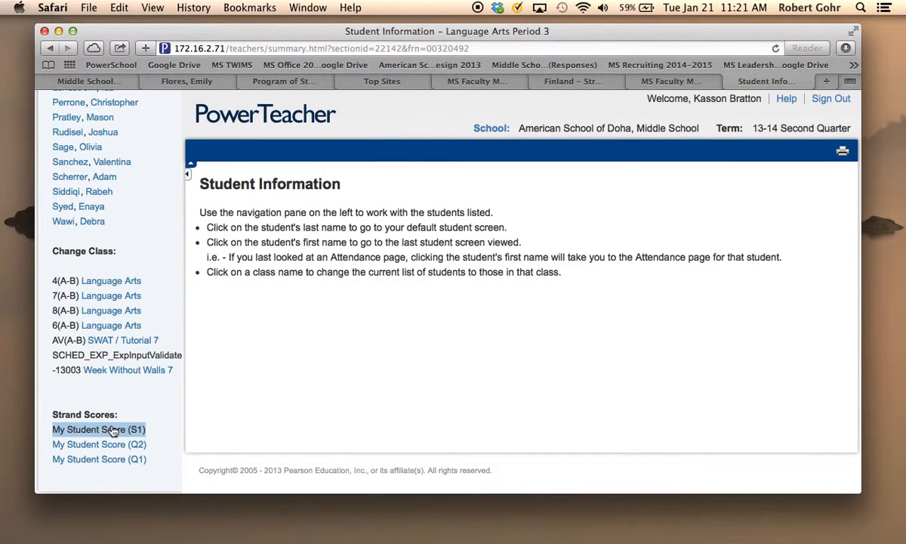
Show the S1 Strand Summary with each student's reading, writing and language foundation levels.
left_click(99, 429)
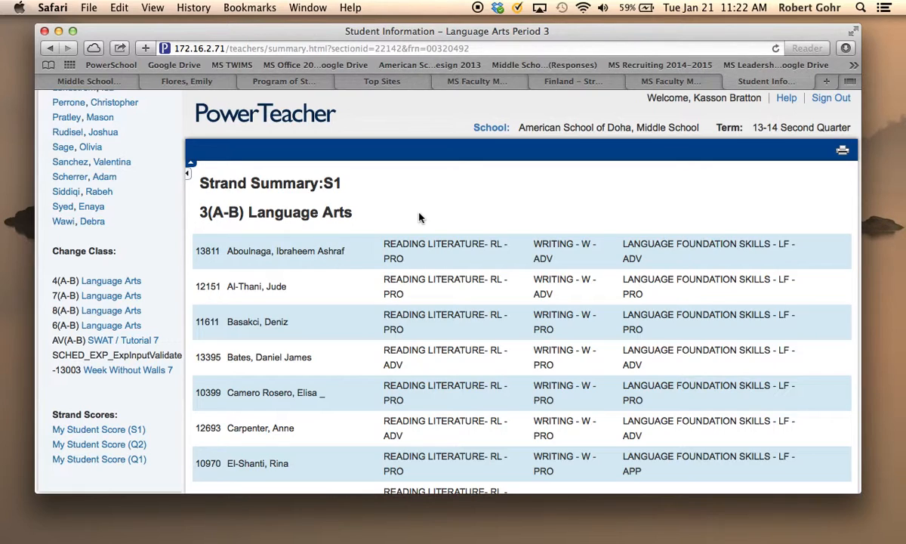
mouse_move(616, 227)
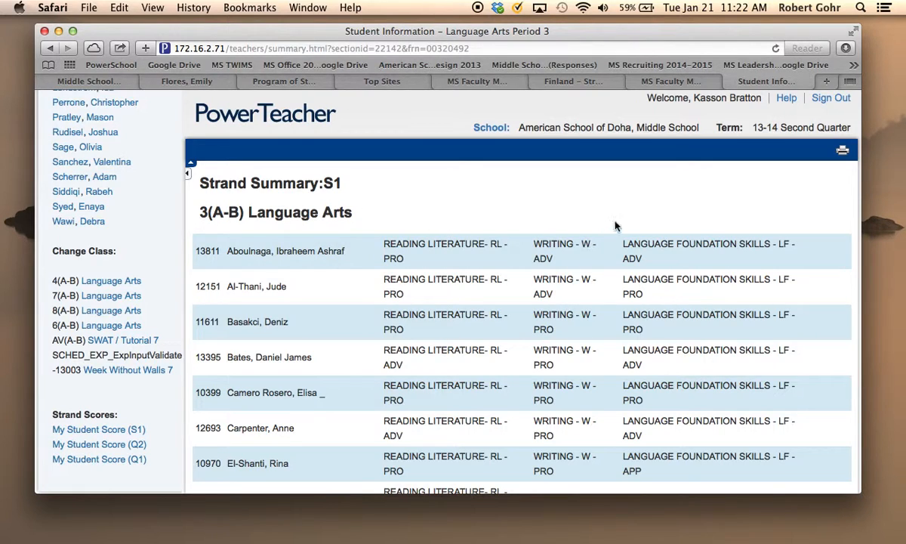
mouse_move(441, 255)
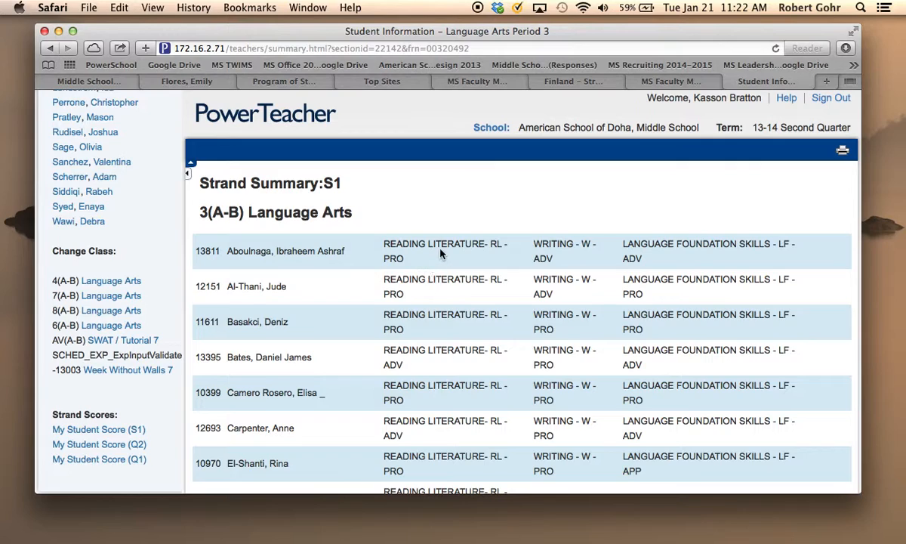
mouse_move(706, 275)
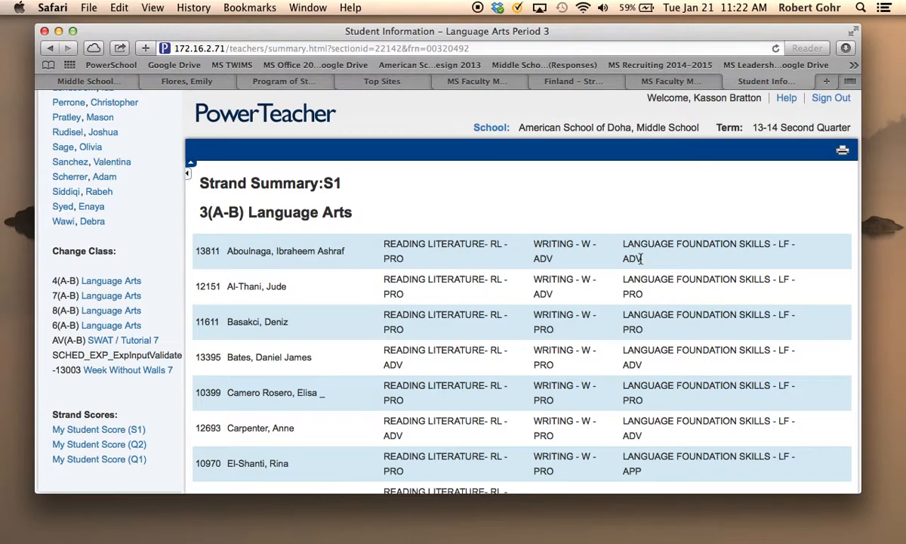
mouse_move(633, 232)
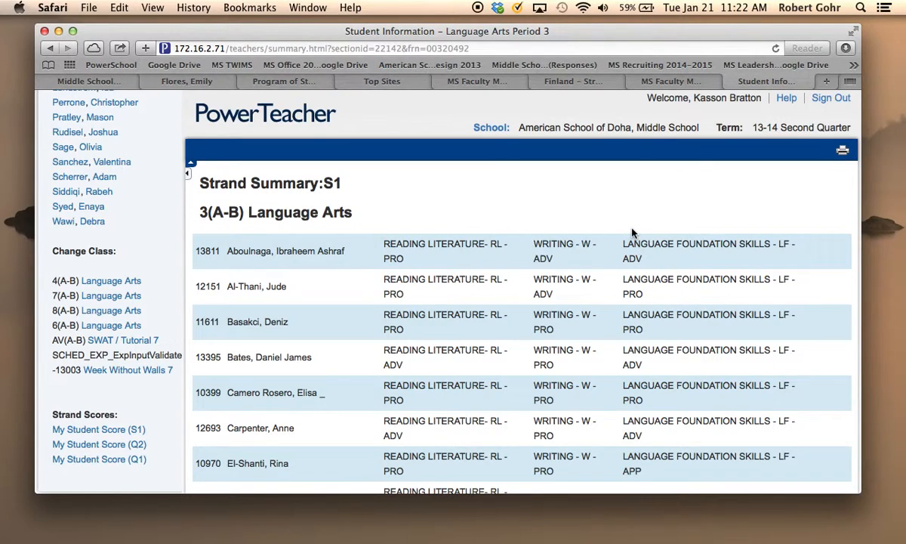